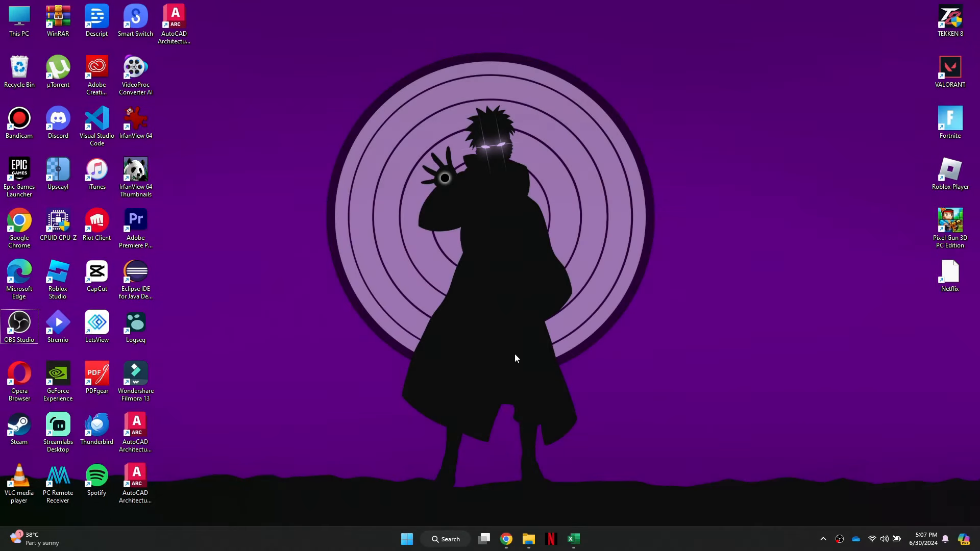
Step: Bring up the PLS DONATE game page on roblox.com in Chrome
{"action": "left_click", "coordinate": [505, 539]}
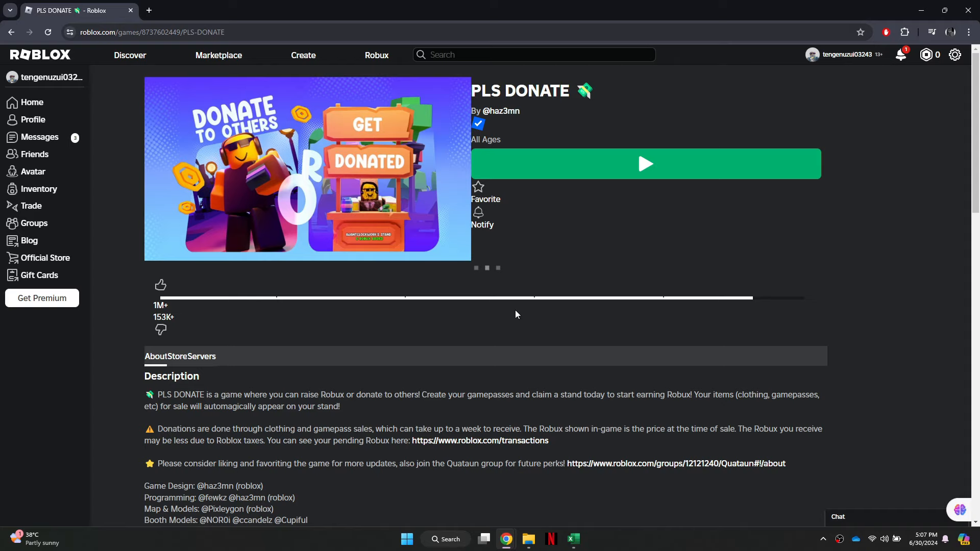
Step: Start PLS DONATE with the Play button and let the Roblox player load the game world
{"action": "left_click", "coordinate": [645, 164]}
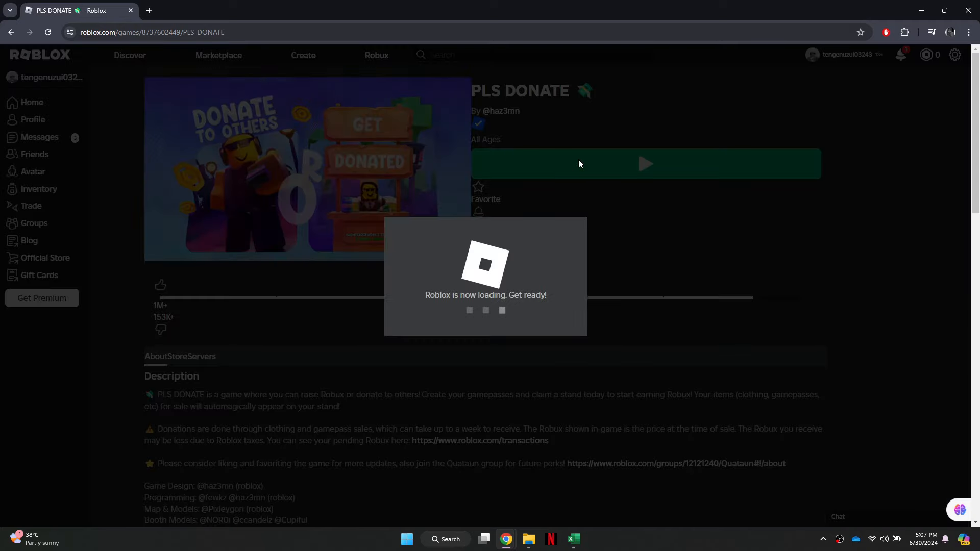
{"action": "left_click", "coordinate": [645, 163]}
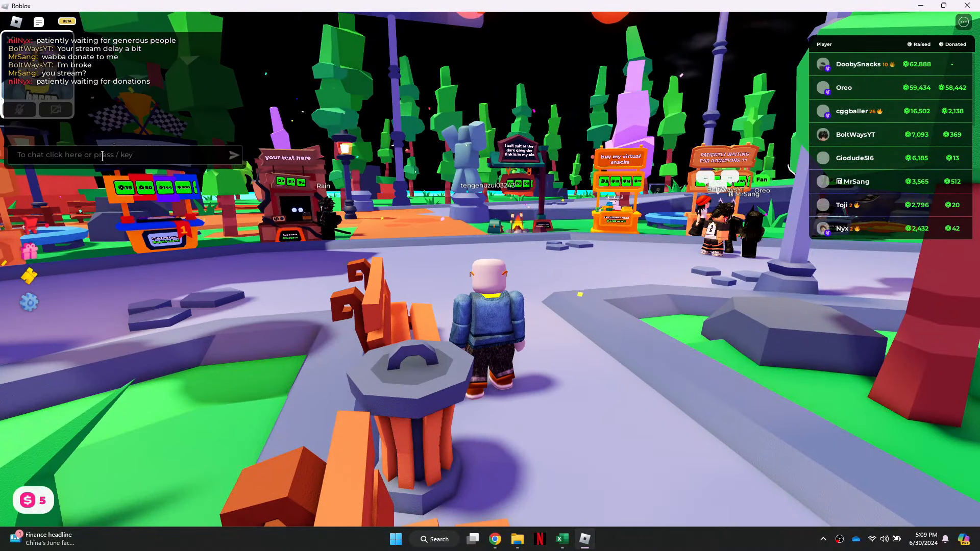
Step: Send 'disc' and 'dis' spelling attempts to chat, each appearing censored as hash marks
{"action": "type", "text": "disc"}
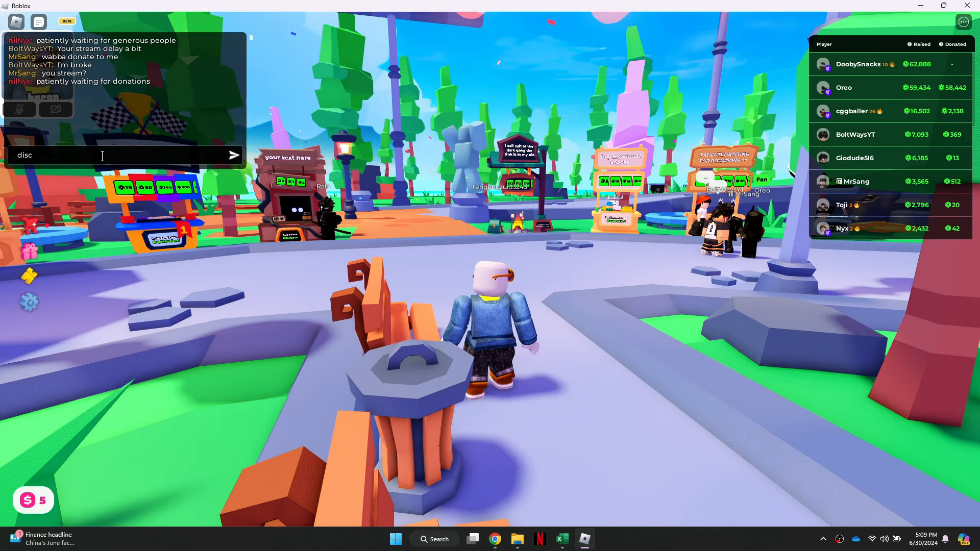
{"action": "key", "text": "Return"}
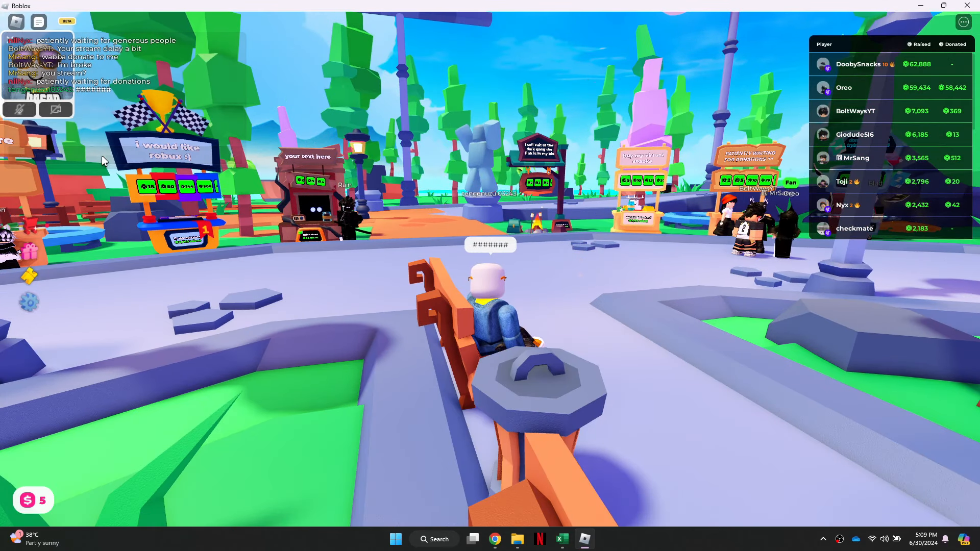
{"action": "type", "text": "dis"}
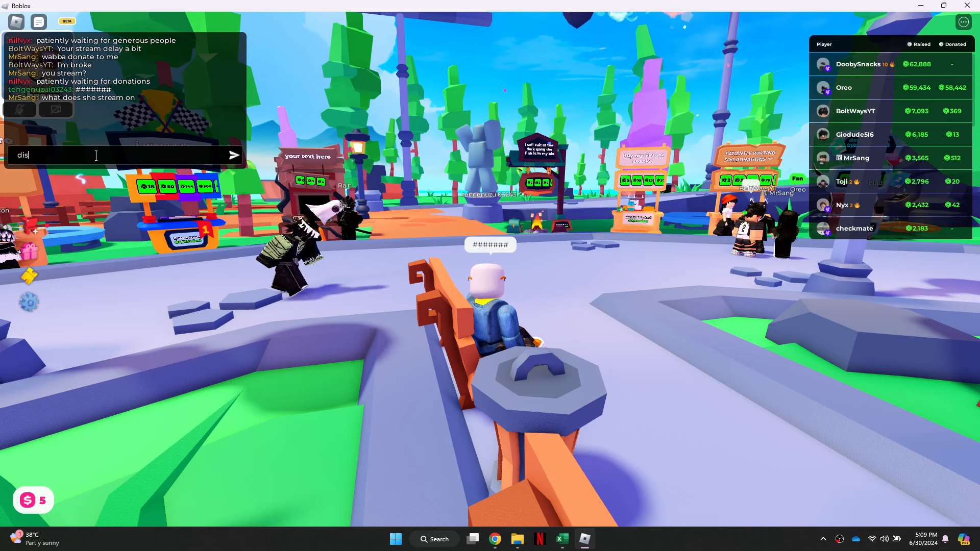
{"action": "key", "text": "Return"}
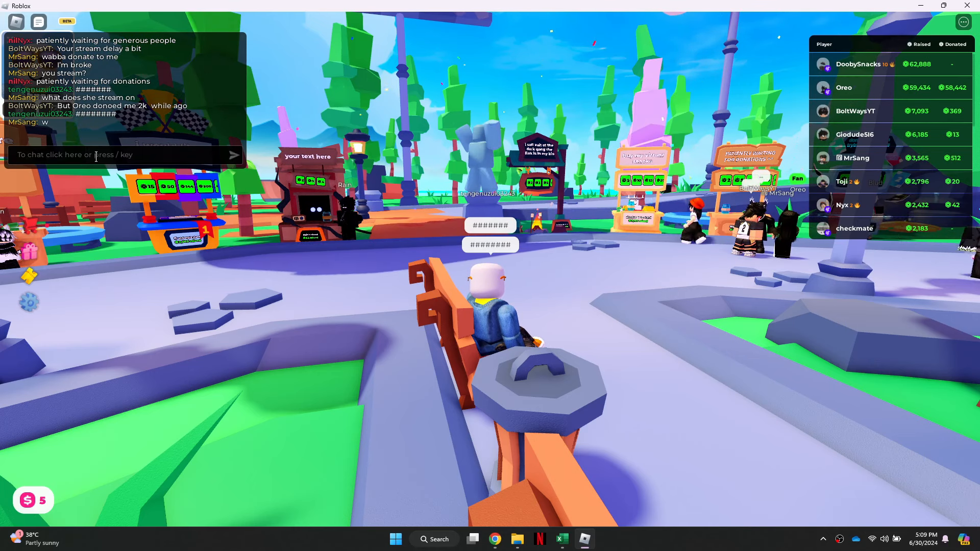
{"action": "type", "text": "dis"}
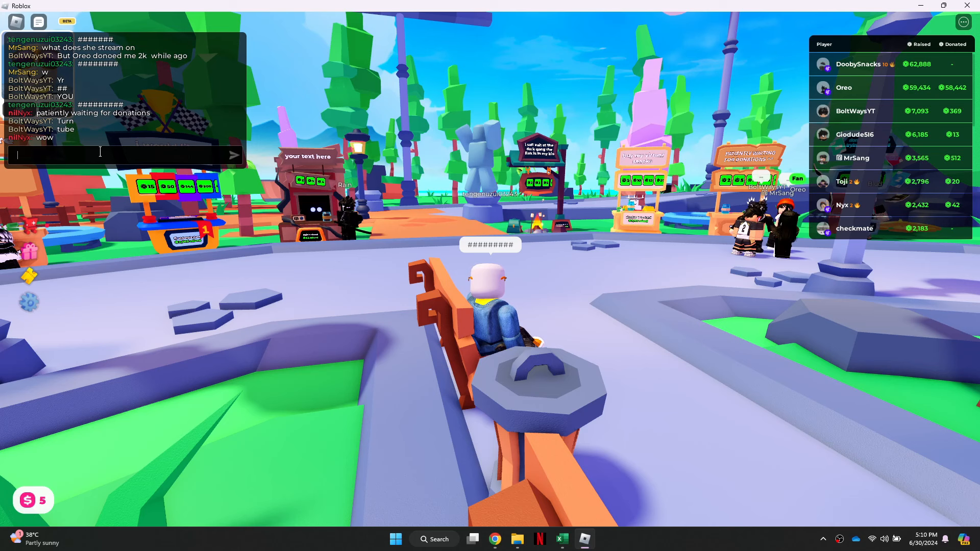
Step: Post the spaced-out 'DIS CARD' variant to chat so it shows uncensored
{"action": "type", "text": "Dl"}
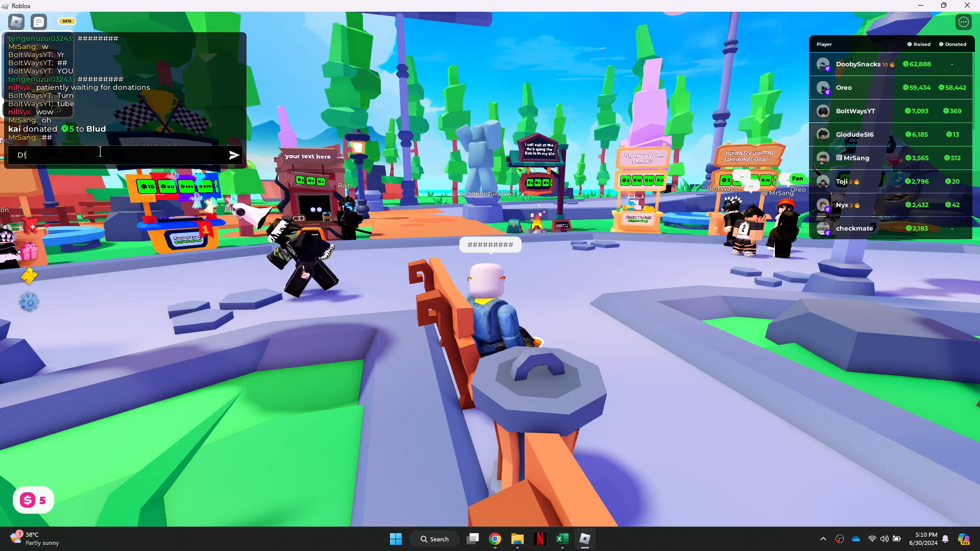
{"action": "type", "text": "IS c"}
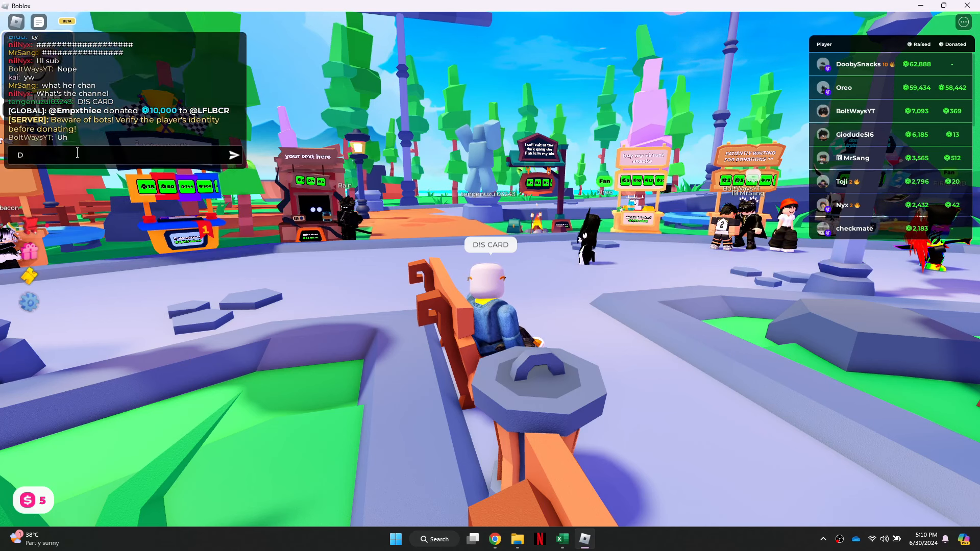
{"action": "type", "text": "IS CA"}
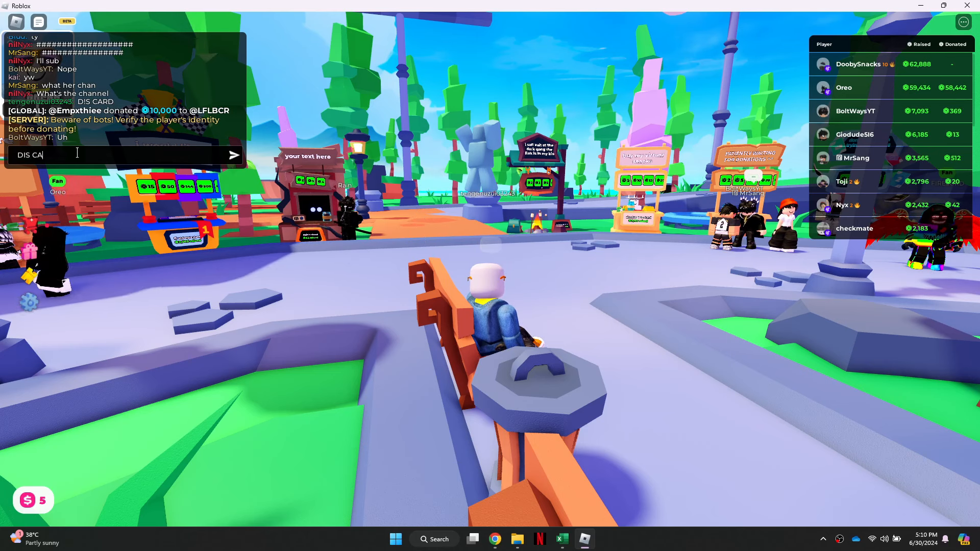
{"action": "key", "text": "Return"}
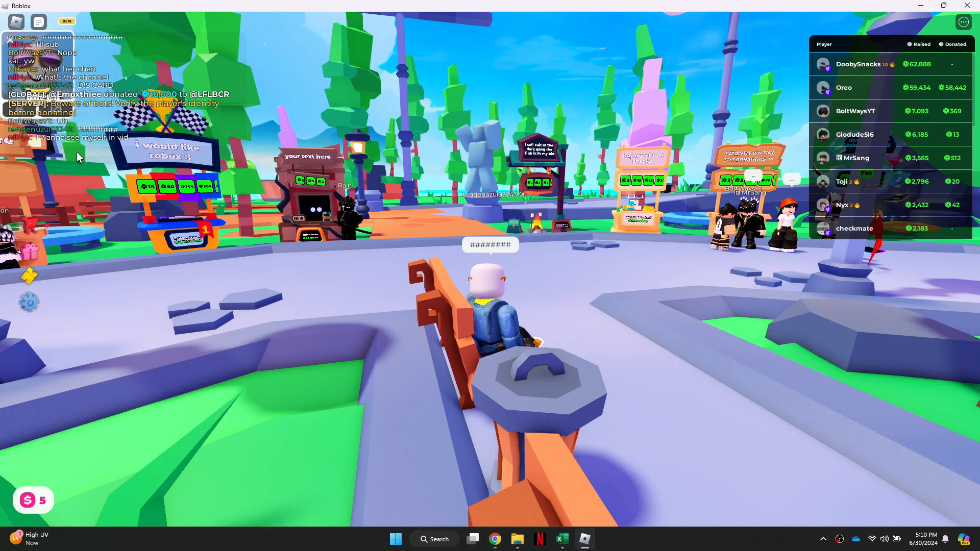
Step: Send a 'D!S…' spelled-out variant of Discord to the chat
{"action": "type", "text": "D"}
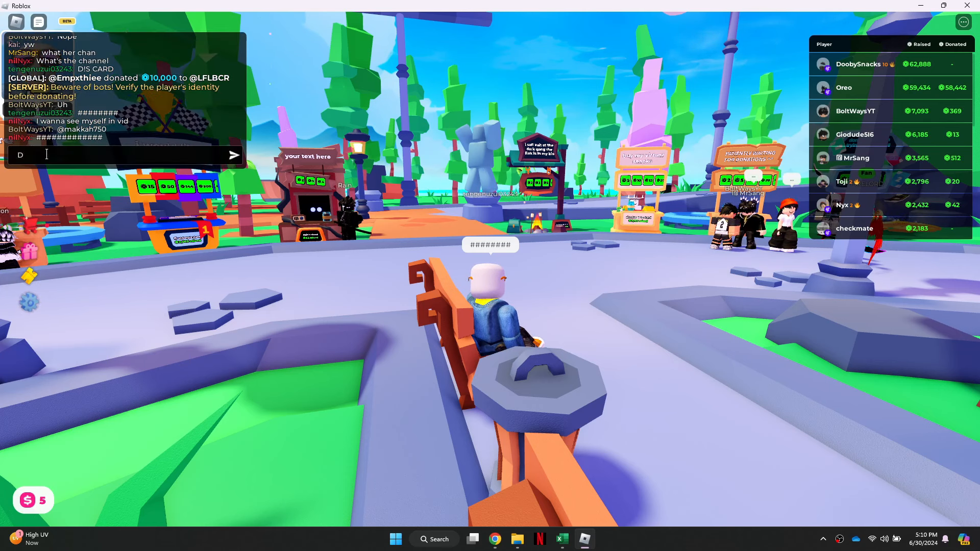
{"action": "type", "text": "!S"}
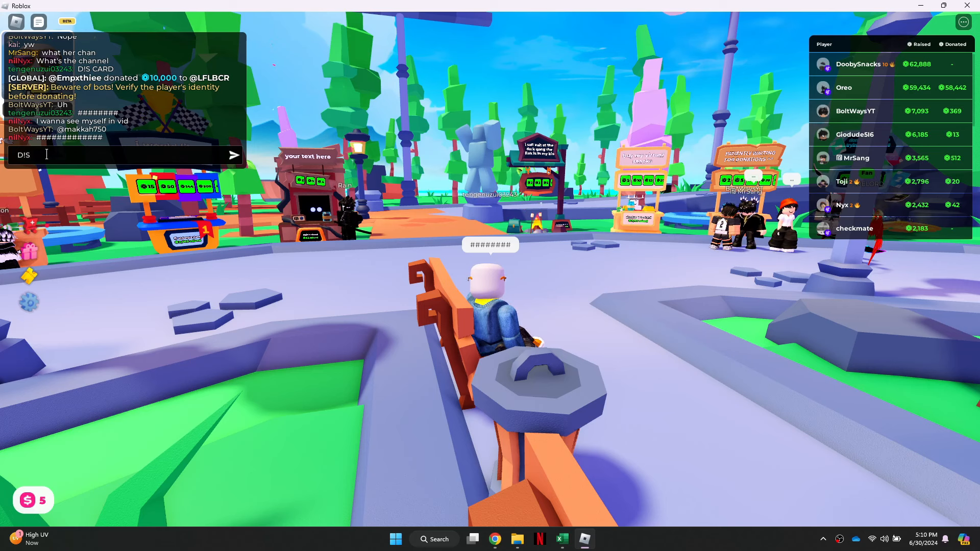
{"action": "key", "text": "Return"}
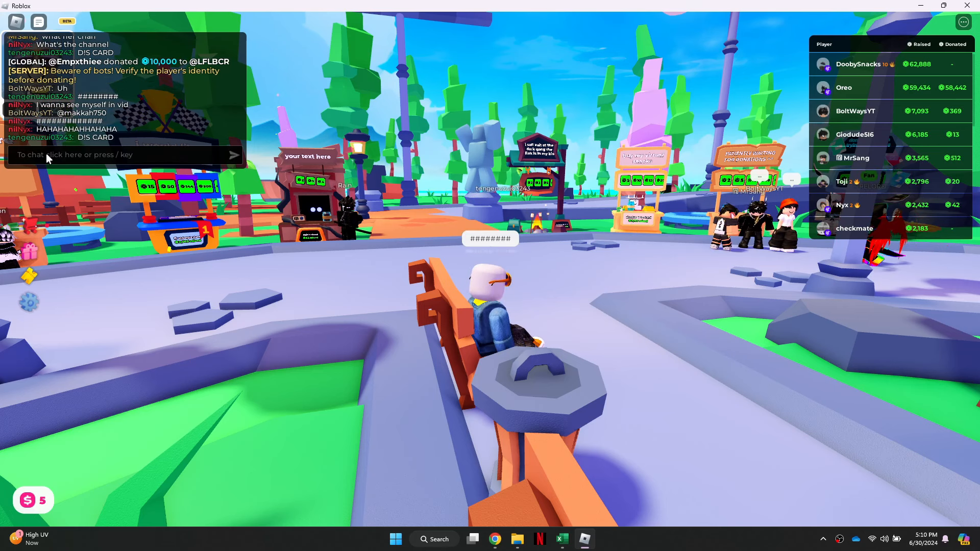